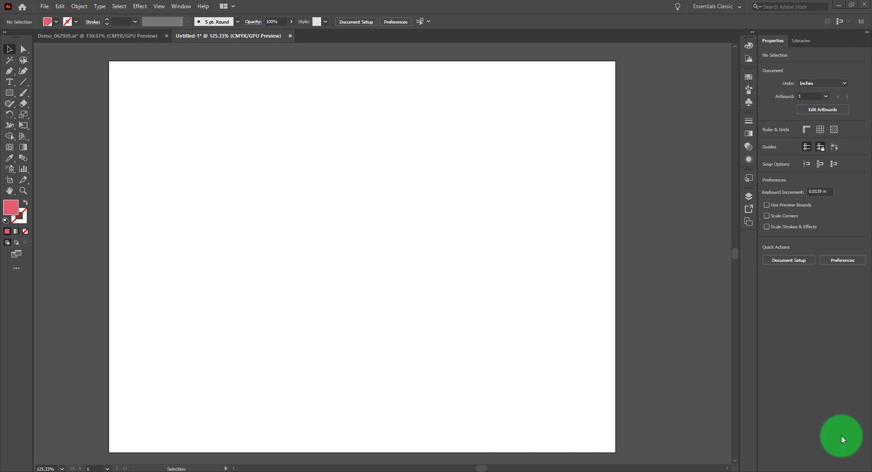
{"action": "mouse_move", "coordinate": [22, 89]}
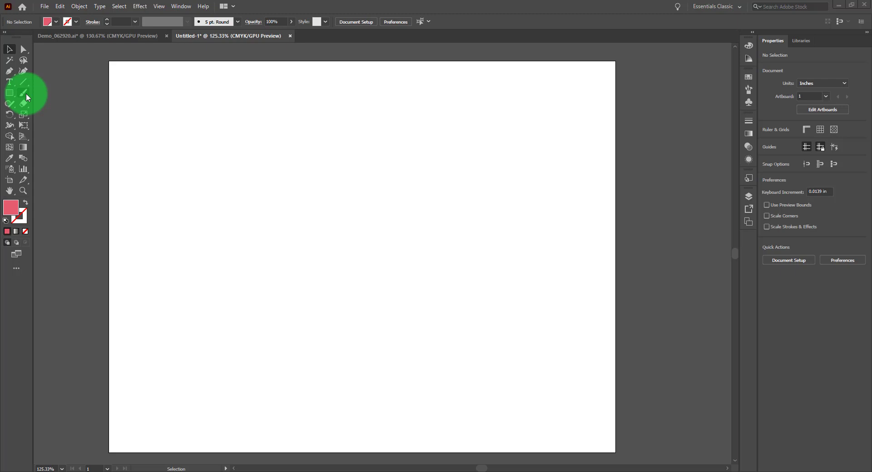
With the Paintbrush, paint a long zigzag looping pink stroke and more strokes below it
{"action": "left_click", "coordinate": [23, 70]}
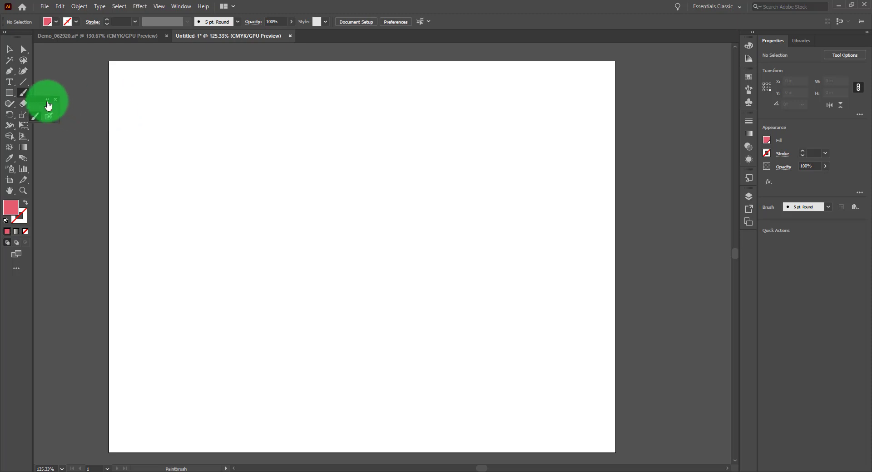
{"action": "mouse_move", "coordinate": [498, 91]}
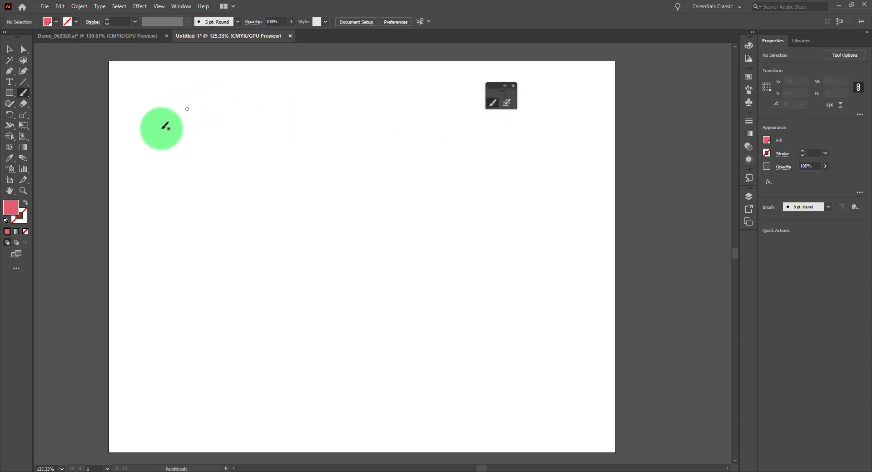
{"action": "left_click_drag", "start_coordinate": [163, 135], "coordinate": [311, 144]}
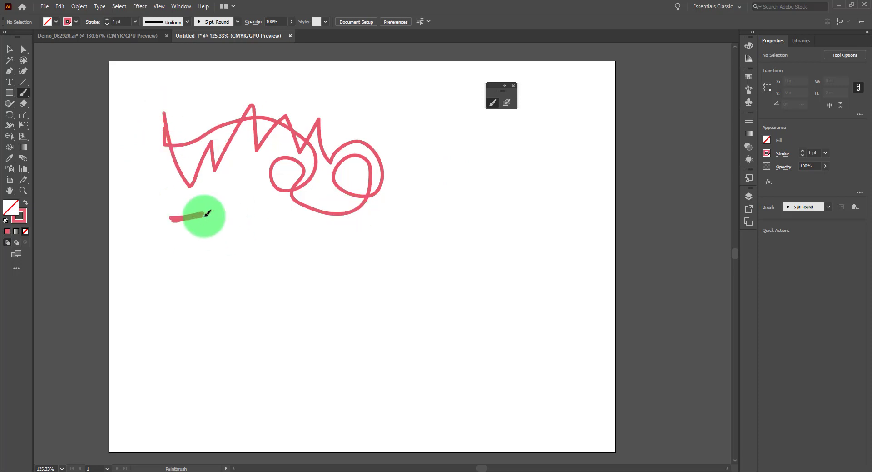
{"action": "left_click_drag", "start_coordinate": [169, 217], "coordinate": [214, 239]}
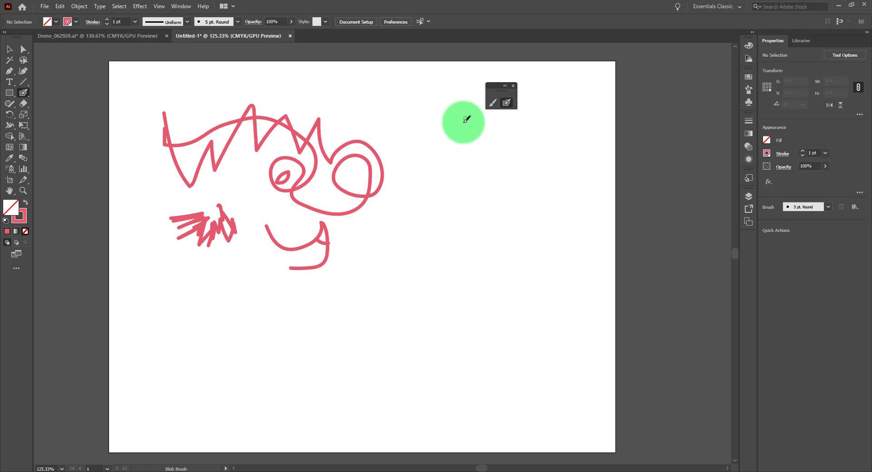
Scribble zigzag and looping Blob Brush shapes from upper right down to lower right
{"action": "left_click_drag", "start_coordinate": [463, 121], "coordinate": [481, 178]}
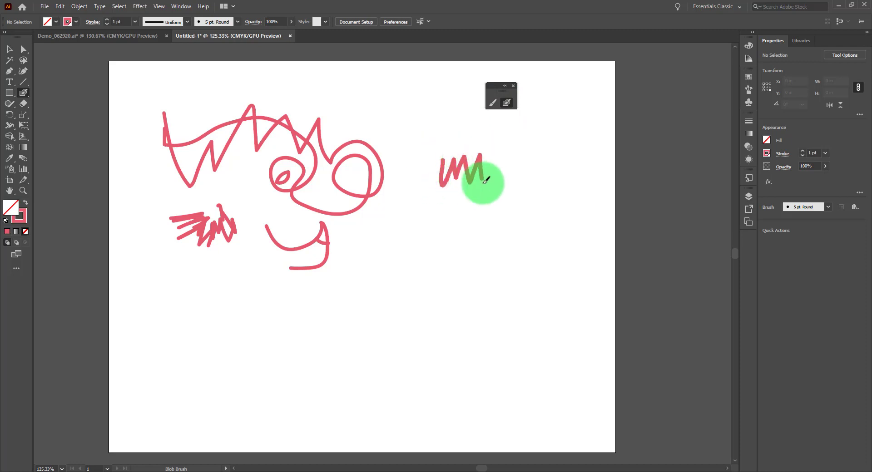
{"action": "left_click_drag", "start_coordinate": [481, 178], "coordinate": [525, 225]}
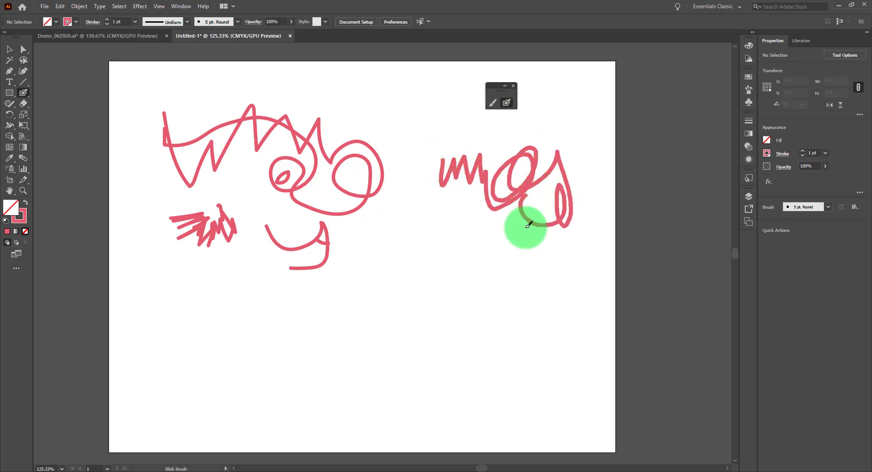
{"action": "left_click_drag", "start_coordinate": [525, 225], "coordinate": [442, 231]}
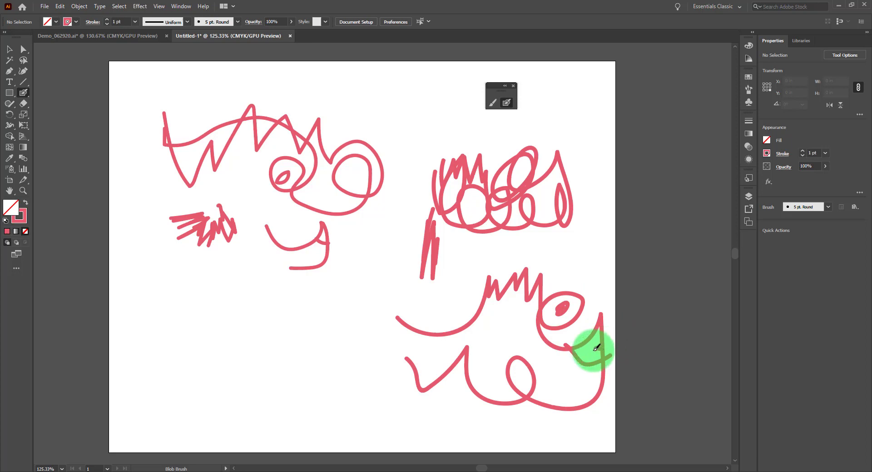
{"action": "mouse_move", "coordinate": [428, 187]}
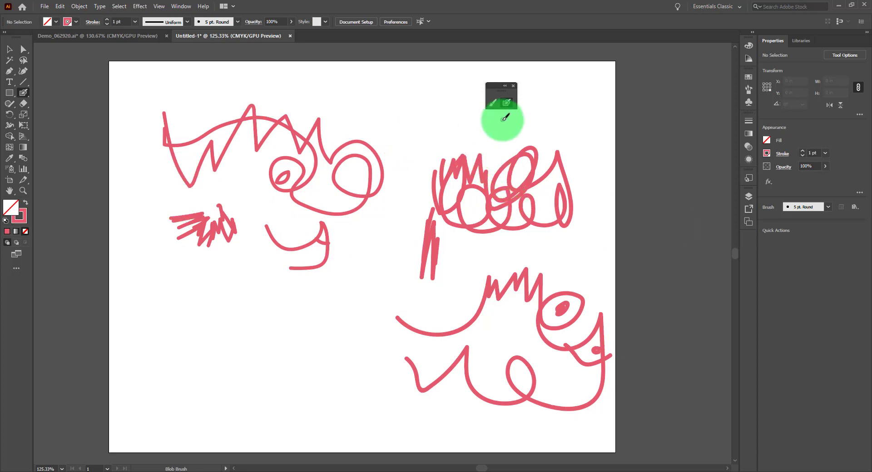
{"action": "mouse_move", "coordinate": [339, 228]}
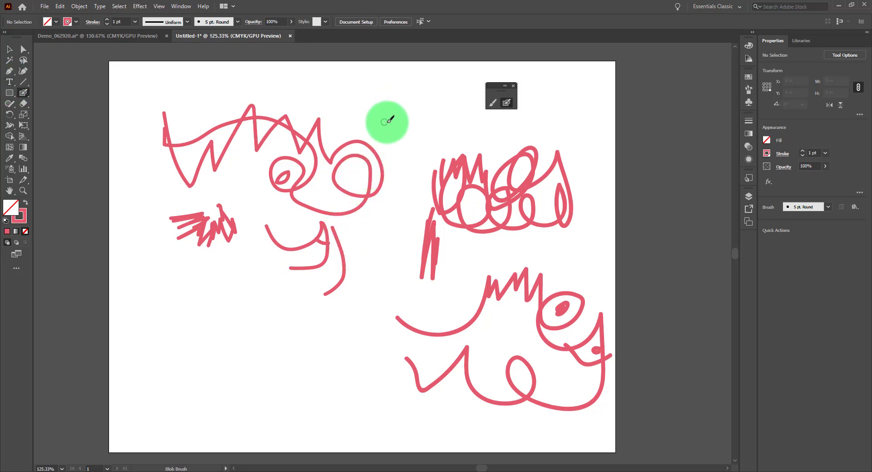
Paint thick horizontal Blob Brush bars at top centre and straight Paintbrush lines at lower left
{"action": "left_click_drag", "start_coordinate": [384, 118], "coordinate": [430, 122]}
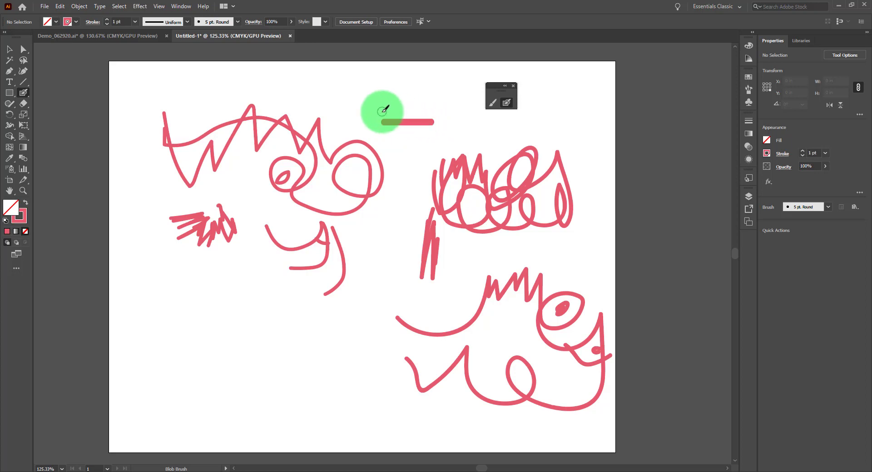
{"action": "left_click_drag", "start_coordinate": [382, 110], "coordinate": [434, 104]}
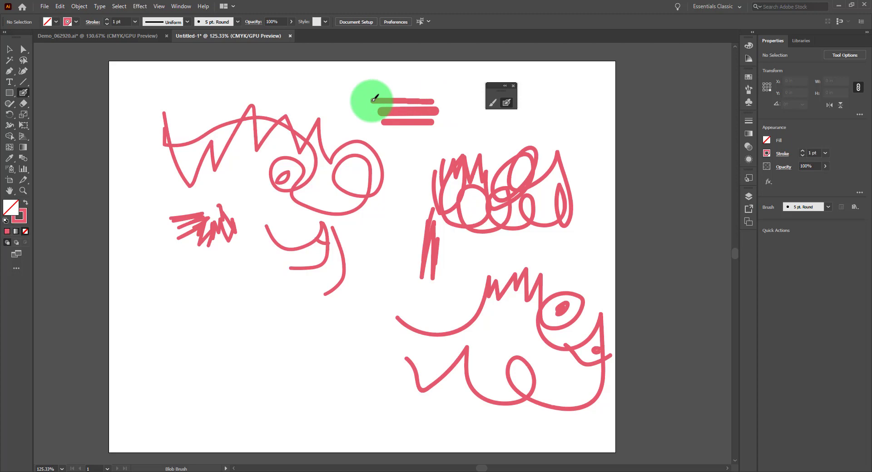
{"action": "mouse_move", "coordinate": [497, 91]}
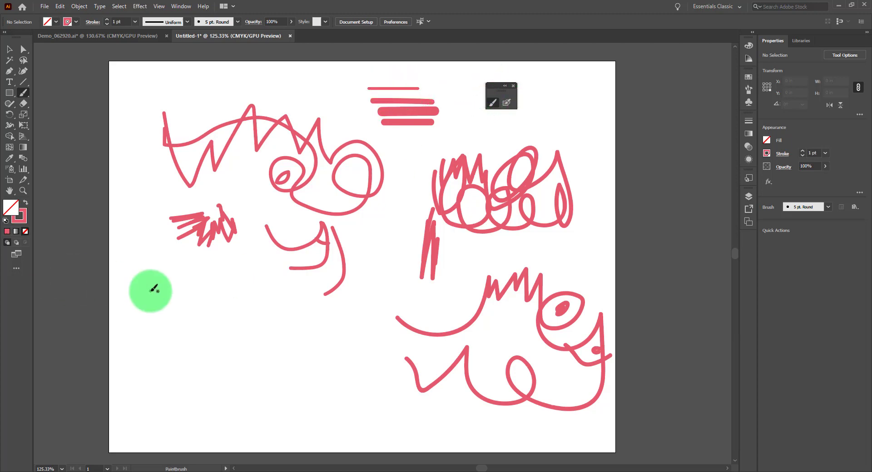
{"action": "left_click_drag", "start_coordinate": [150, 289], "coordinate": [211, 297]}
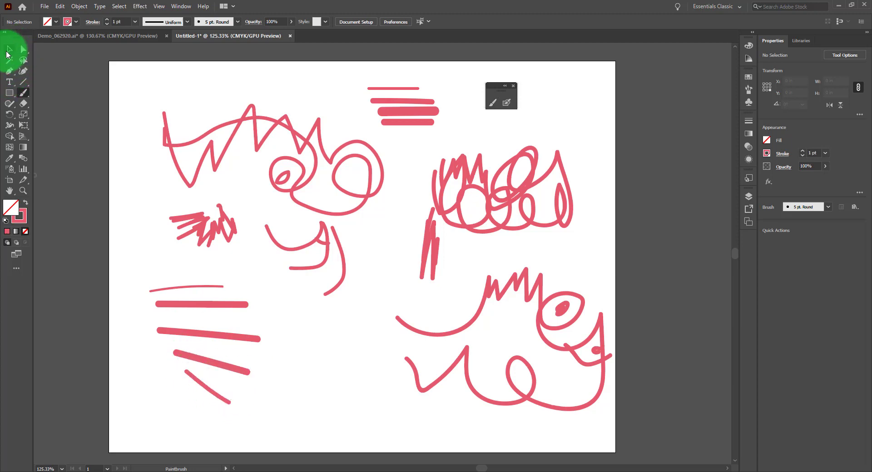
Choose the Selection tool and switch the view to View > Outline
{"action": "left_click", "coordinate": [9, 49]}
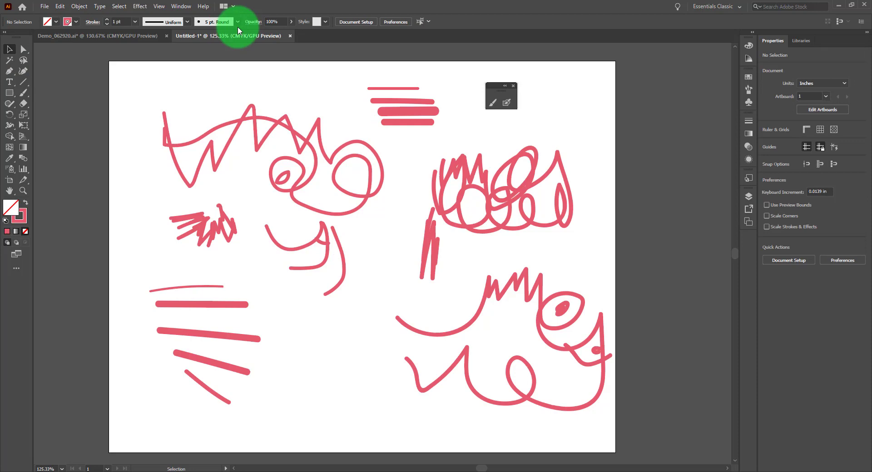
{"action": "mouse_move", "coordinate": [347, 95]}
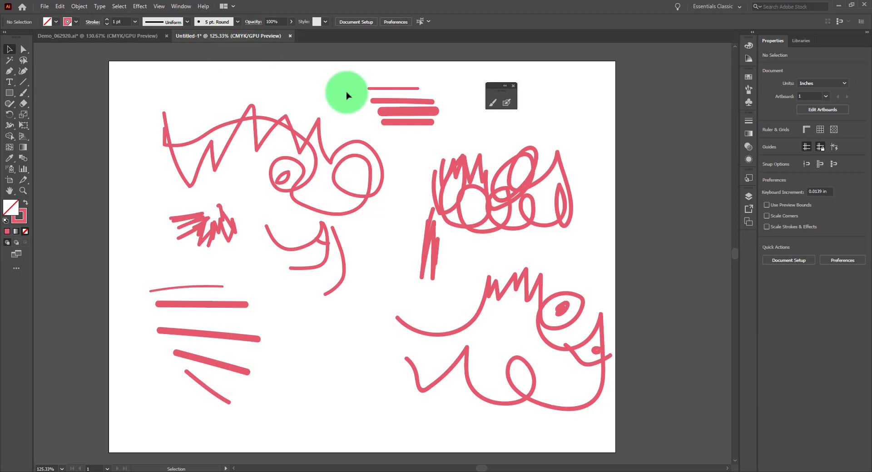
{"action": "left_click", "coordinate": [158, 6]}
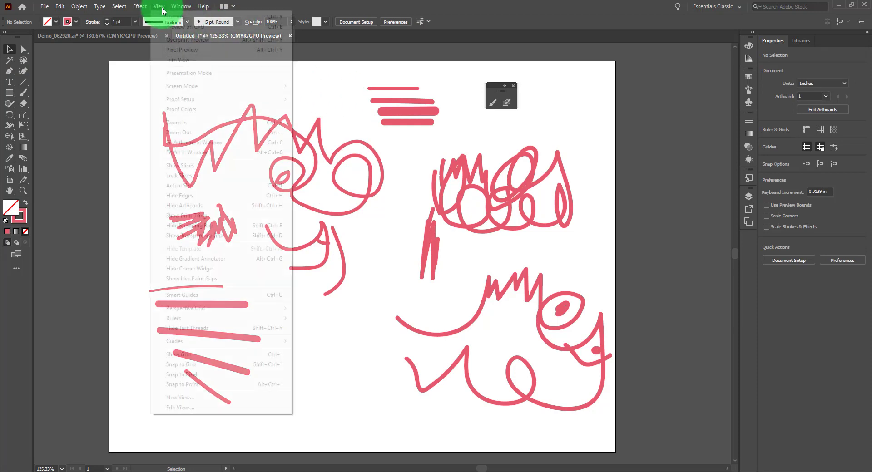
{"action": "mouse_move", "coordinate": [174, 16]}
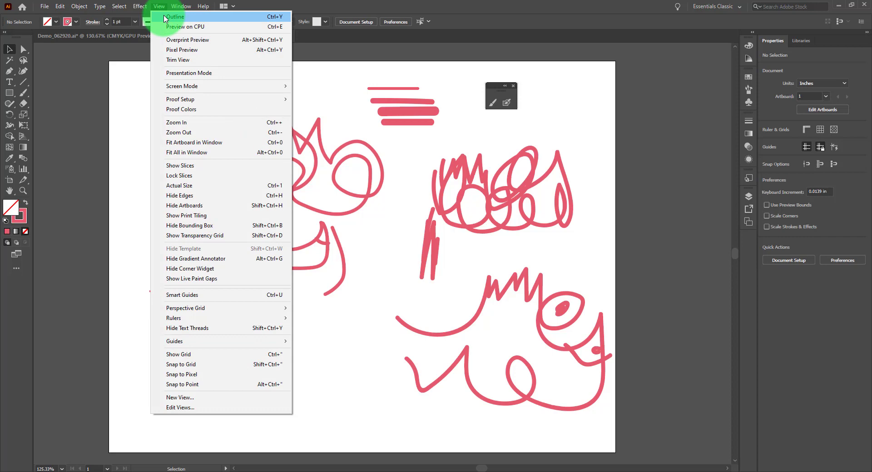
{"action": "mouse_move", "coordinate": [254, 21]}
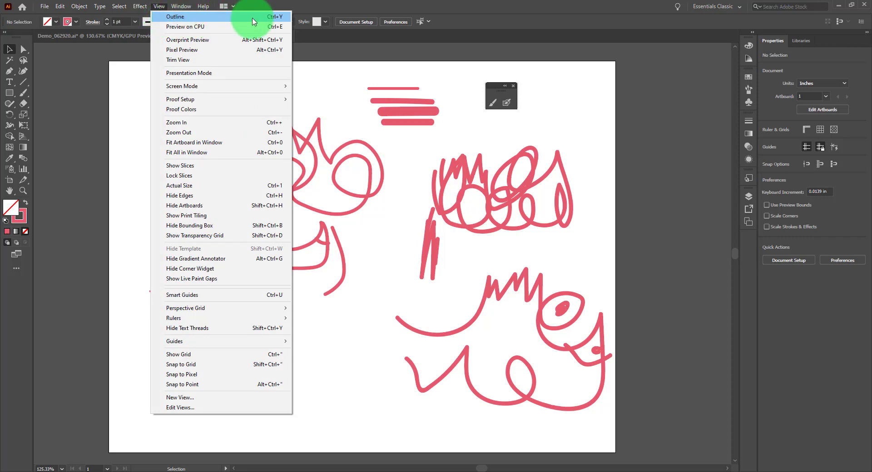
{"action": "mouse_move", "coordinate": [277, 21]}
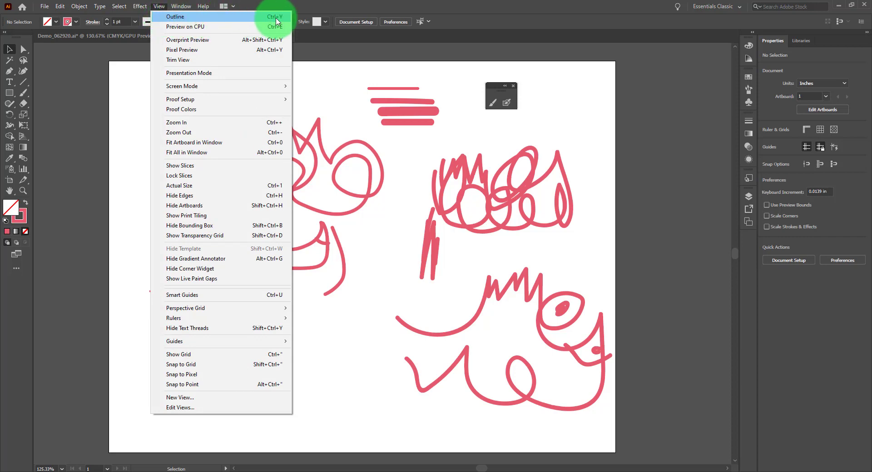
{"action": "left_click", "coordinate": [176, 16]}
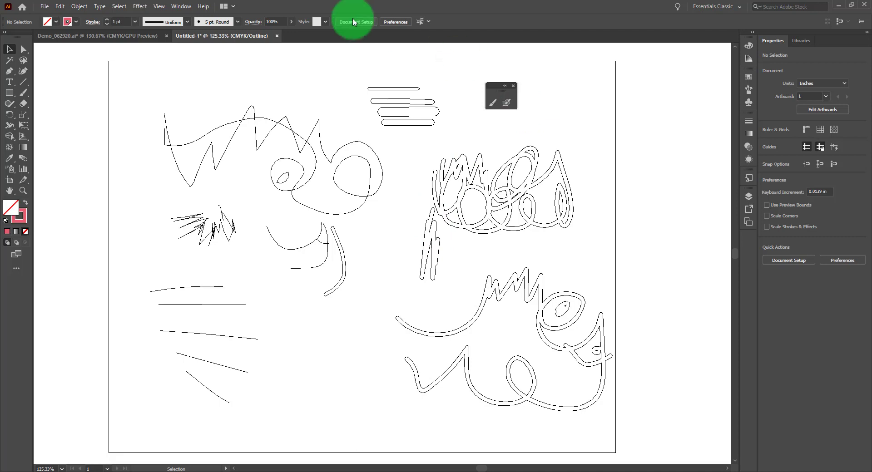
{"action": "mouse_move", "coordinate": [453, 38]}
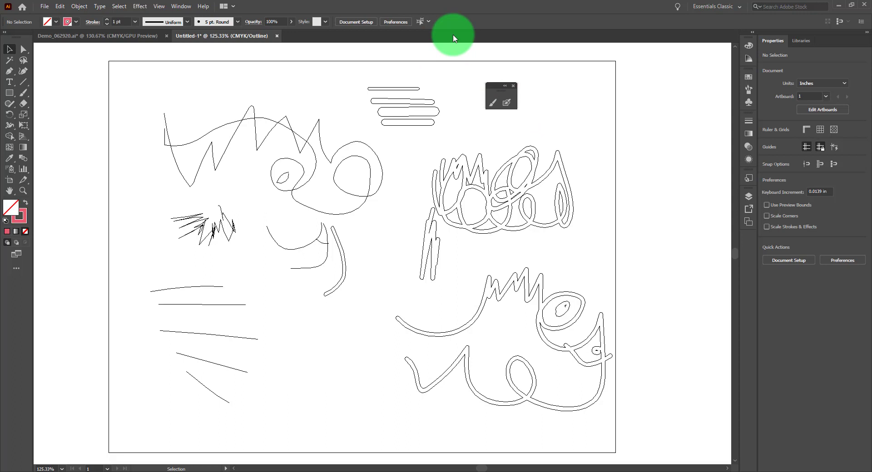
{"action": "mouse_move", "coordinate": [393, 270]}
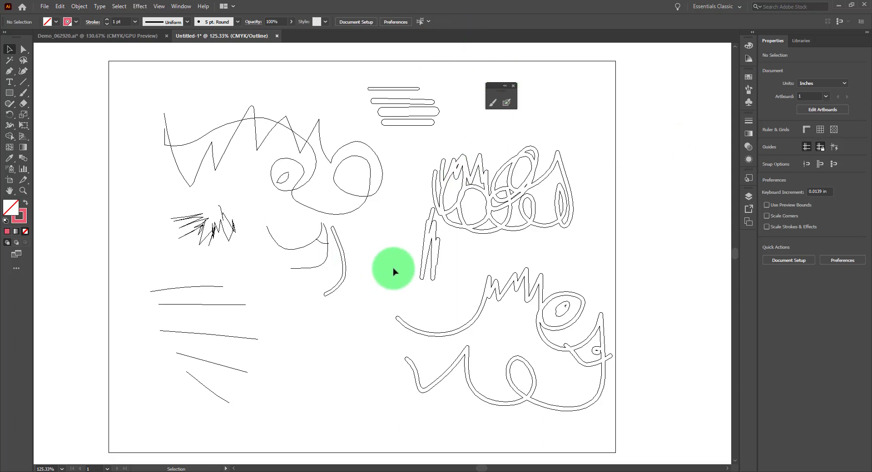
{"action": "mouse_move", "coordinate": [345, 261]}
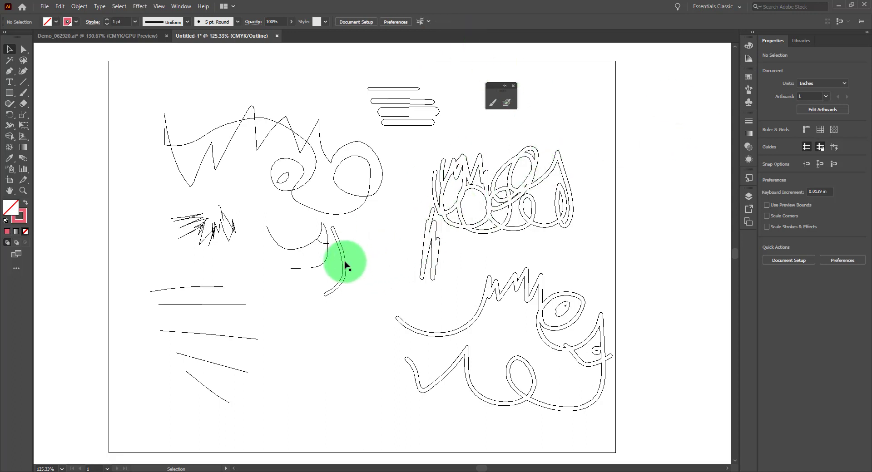
{"action": "left_click", "coordinate": [401, 245]}
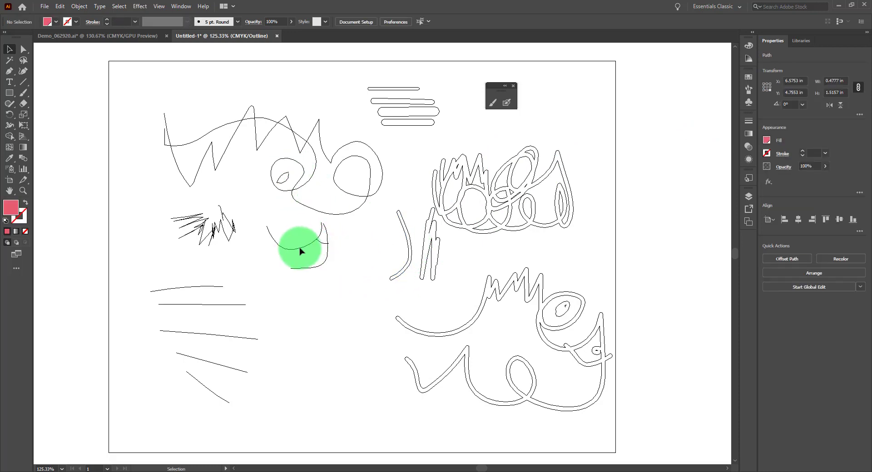
{"action": "left_click", "coordinate": [300, 247]}
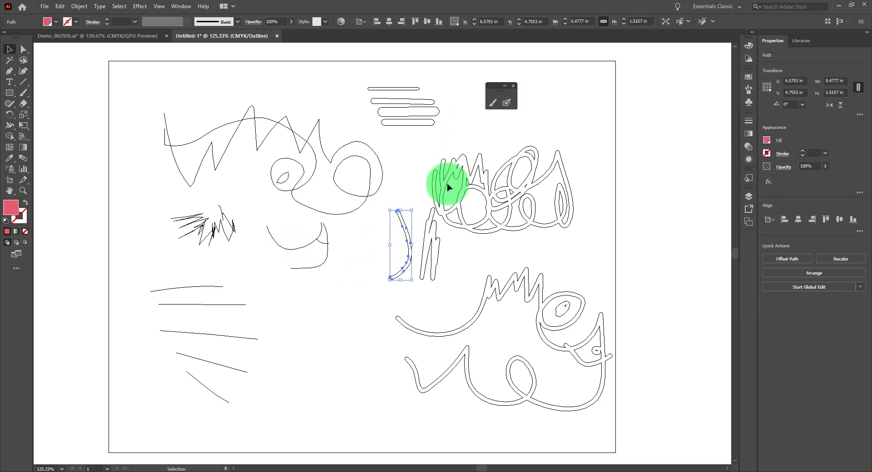
{"action": "mouse_move", "coordinate": [411, 117]}
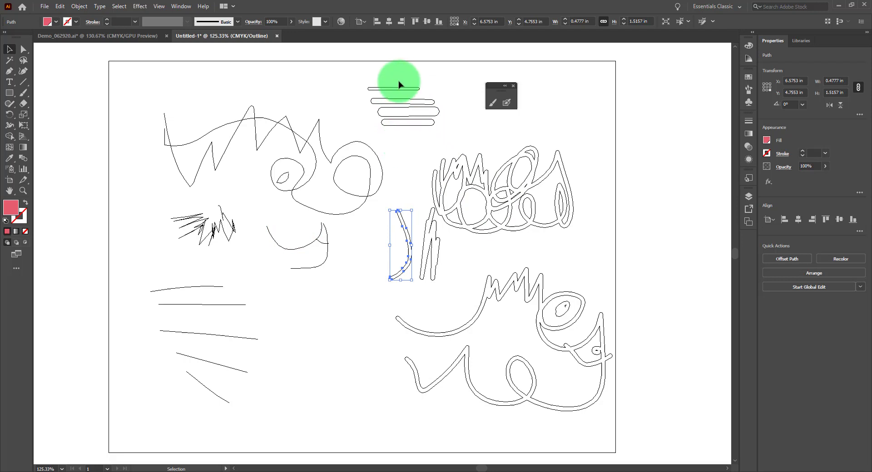
{"action": "mouse_move", "coordinate": [89, 185]}
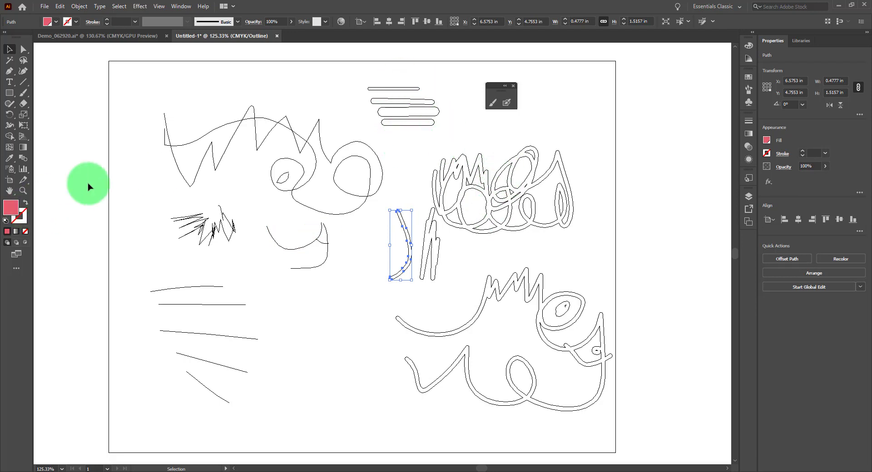
{"action": "mouse_move", "coordinate": [353, 175]}
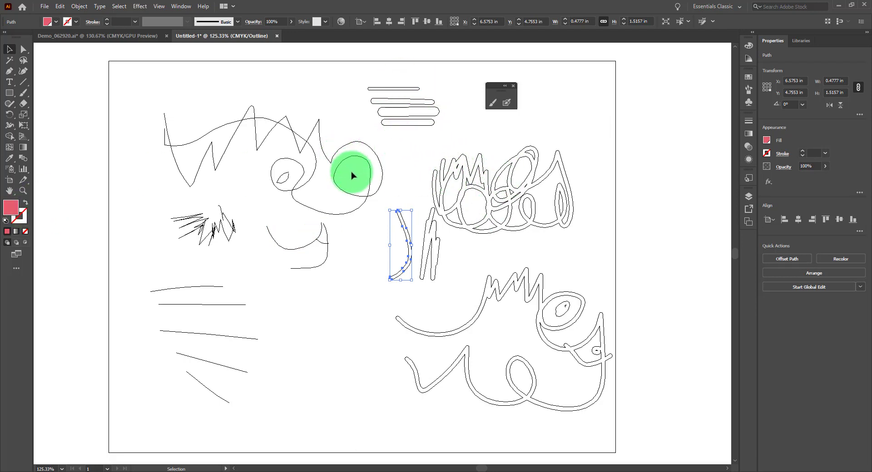
{"action": "left_click", "coordinate": [352, 161]}
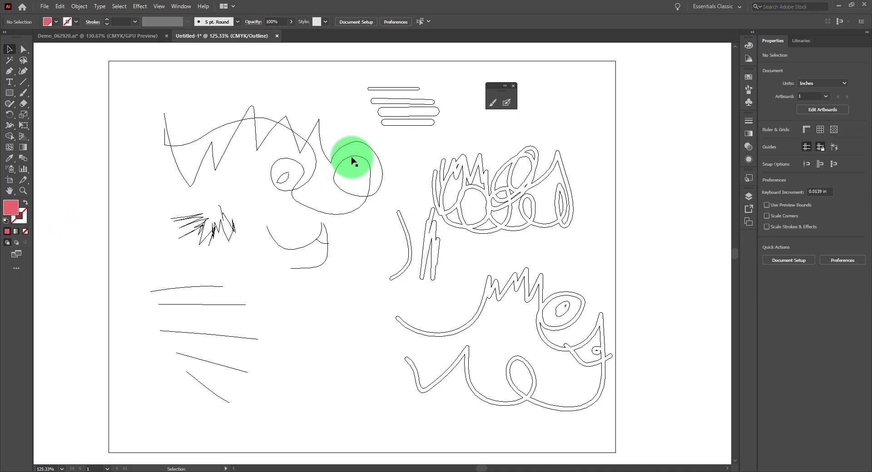
{"action": "left_click", "coordinate": [211, 225]}
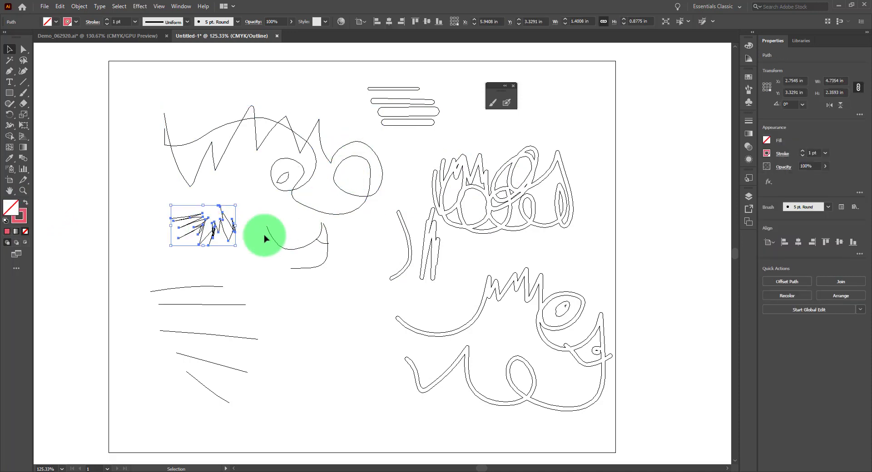
{"action": "left_click", "coordinate": [302, 245]}
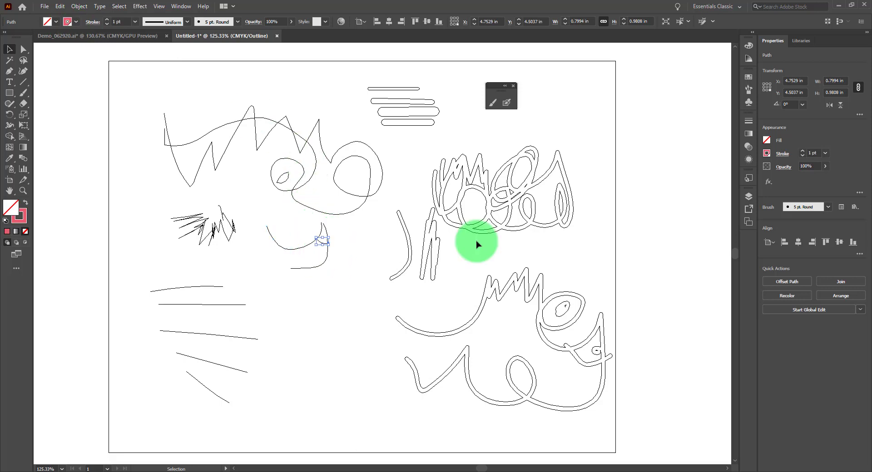
Return to Preview with Ctrl+Y, select the upper-left strokes, and show the Brushes panel
{"action": "key", "text": "ctrl+y"}
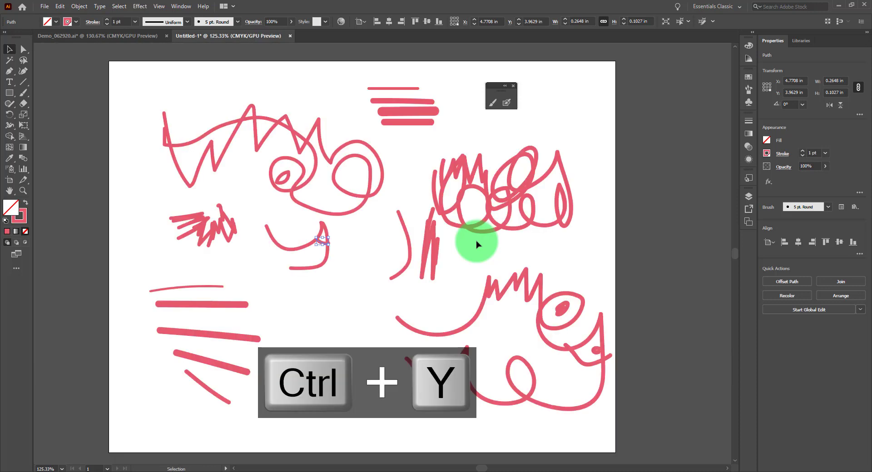
{"action": "mouse_move", "coordinate": [233, 121]}
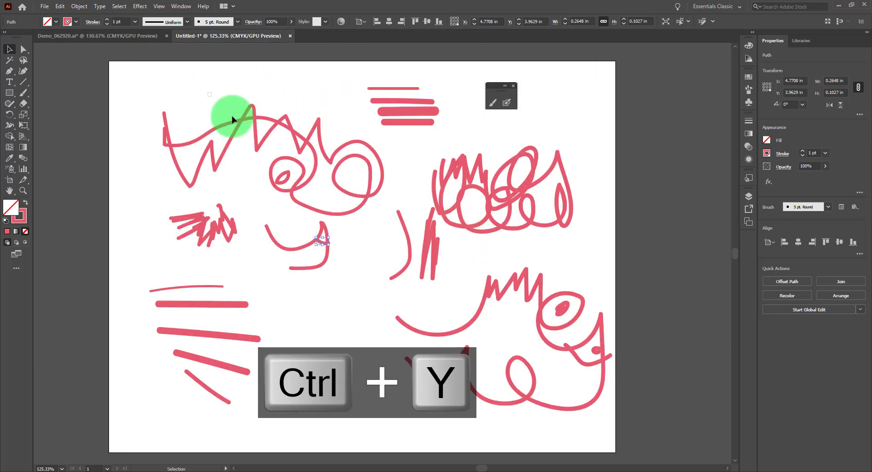
{"action": "key", "text": "Ctrl+Y"}
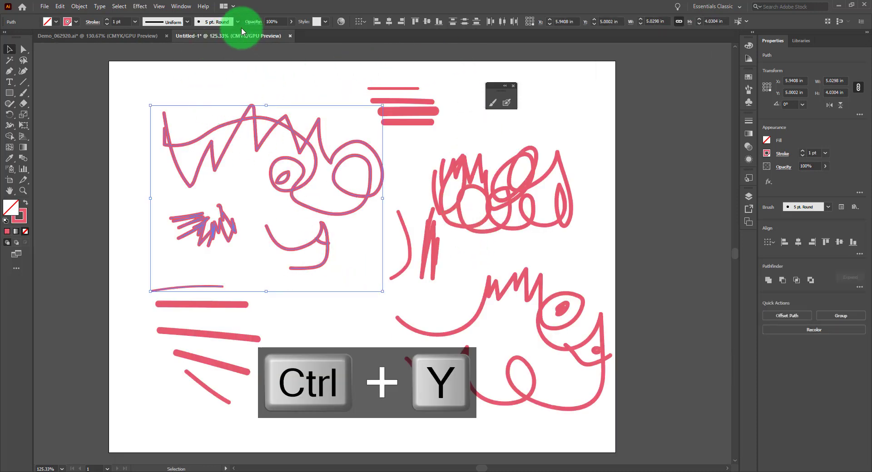
{"action": "key", "text": "ctrl+y"}
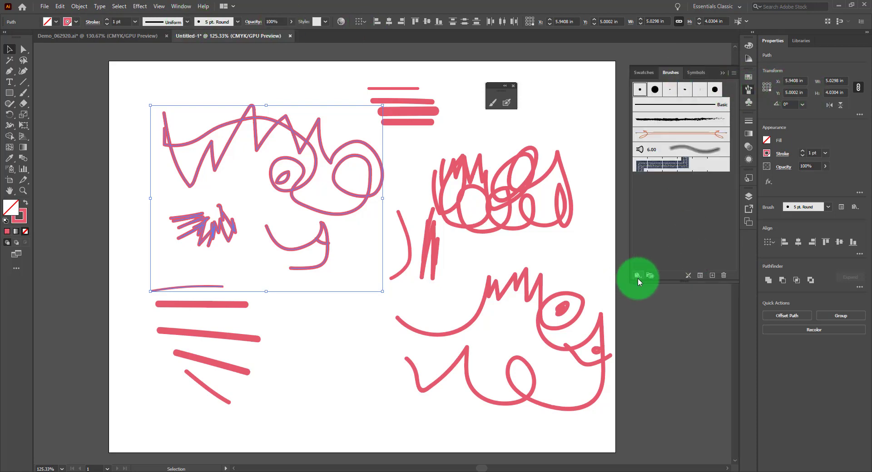
Apply a brush from the Borders > Borders_Dashed library to the selected strokes
{"action": "left_click", "coordinate": [637, 276]}
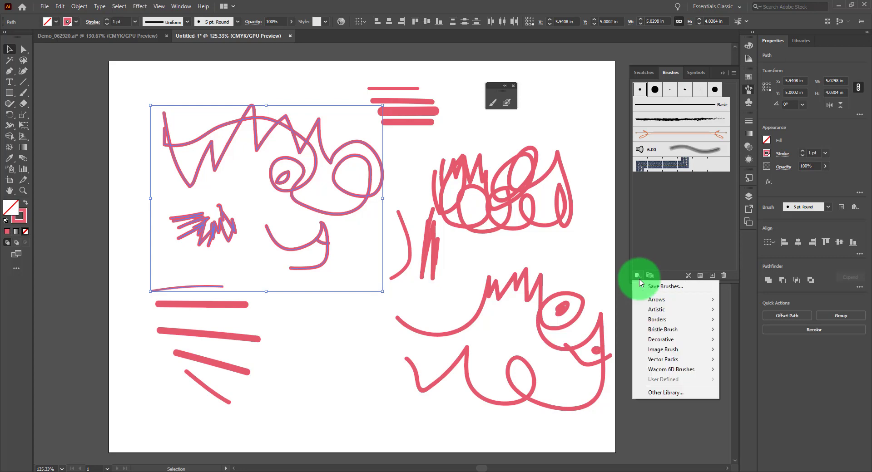
{"action": "mouse_move", "coordinate": [703, 326]}
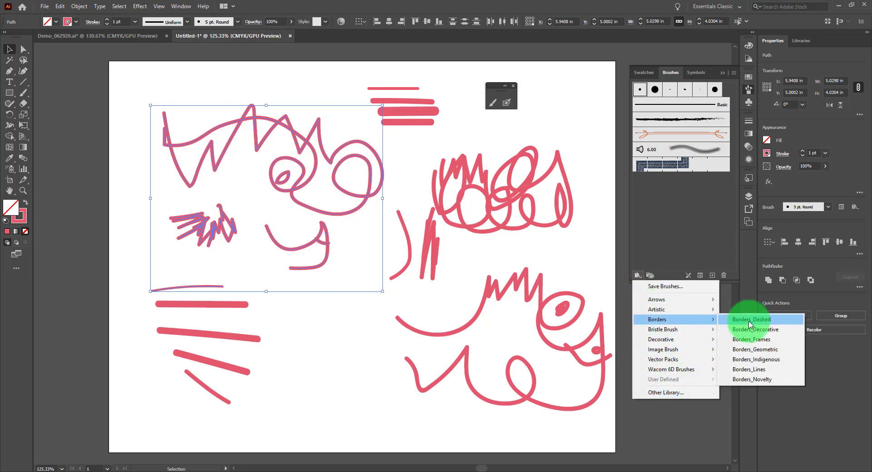
{"action": "left_click", "coordinate": [752, 319]}
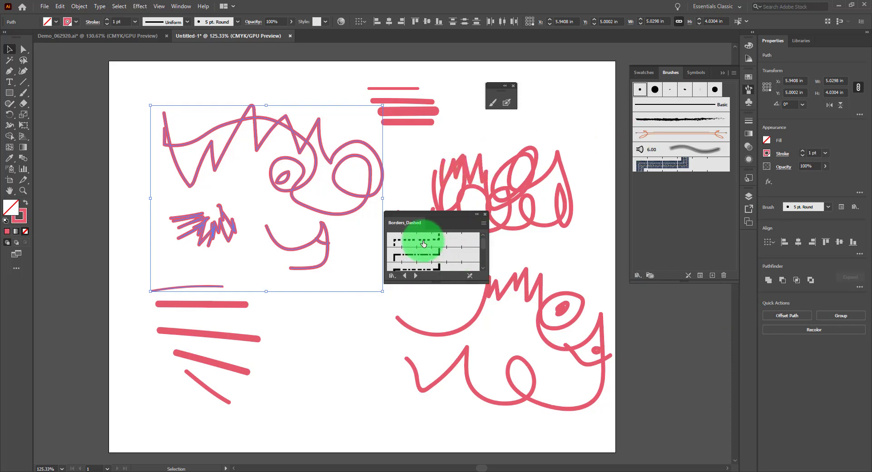
{"action": "left_click", "coordinate": [433, 240]}
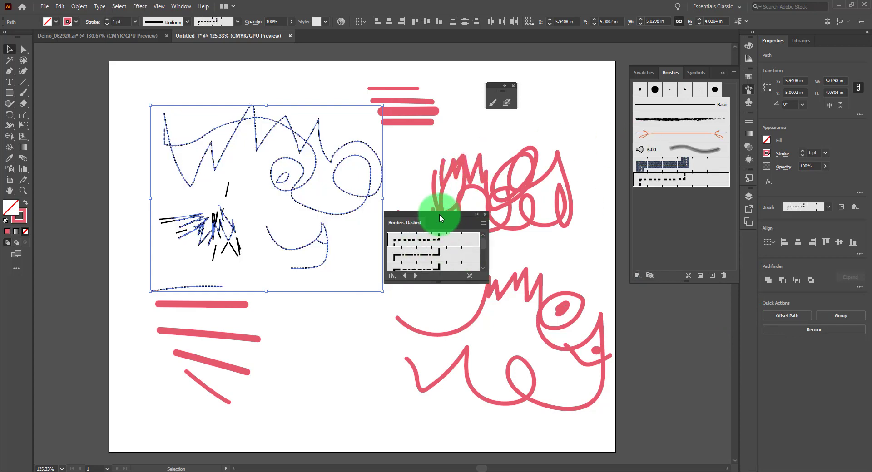
{"action": "mouse_move", "coordinate": [226, 143]}
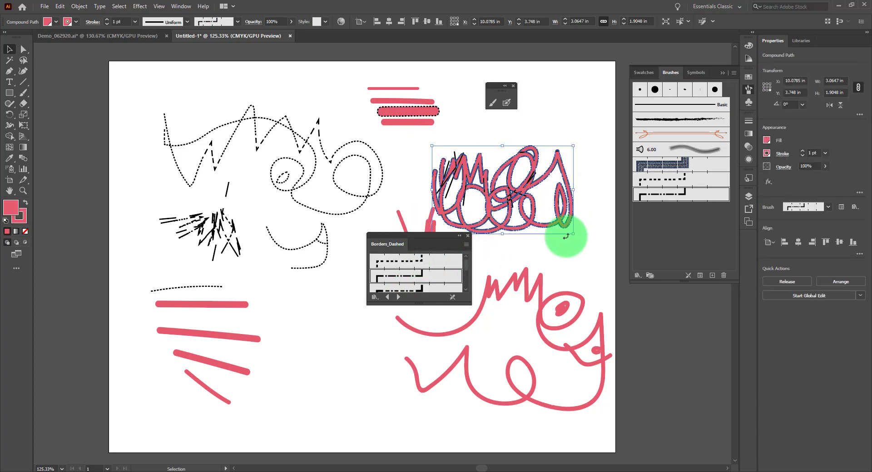
Move the Borders_Dashed panel aside and apply Default Graphic Style to the blob and stripe
{"action": "left_click_drag", "start_coordinate": [386, 244], "coordinate": [540, 254]}
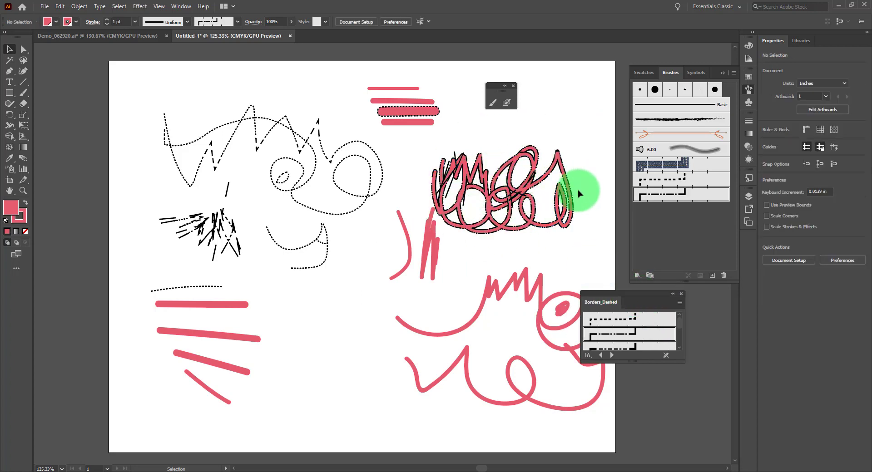
{"action": "mouse_move", "coordinate": [581, 116]}
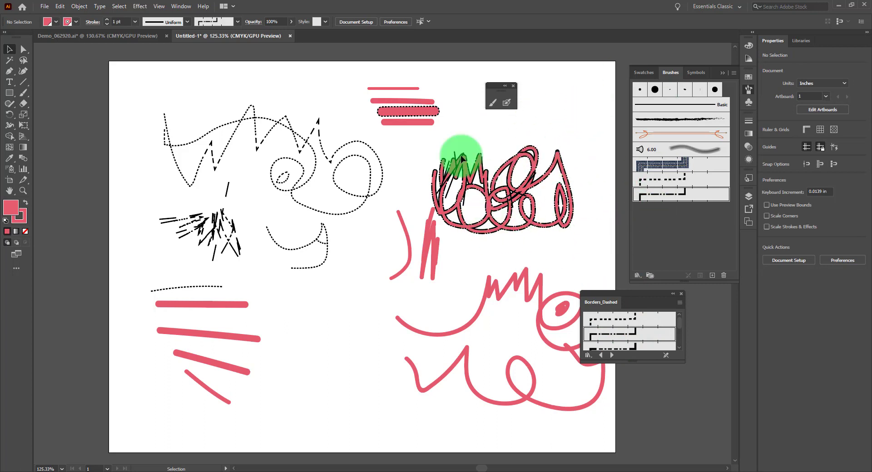
{"action": "left_click", "coordinate": [406, 112]}
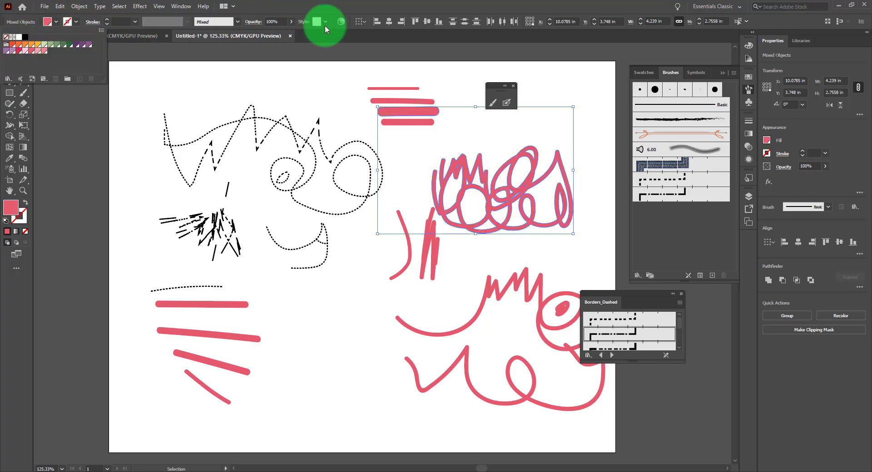
{"action": "left_click", "coordinate": [257, 106]}
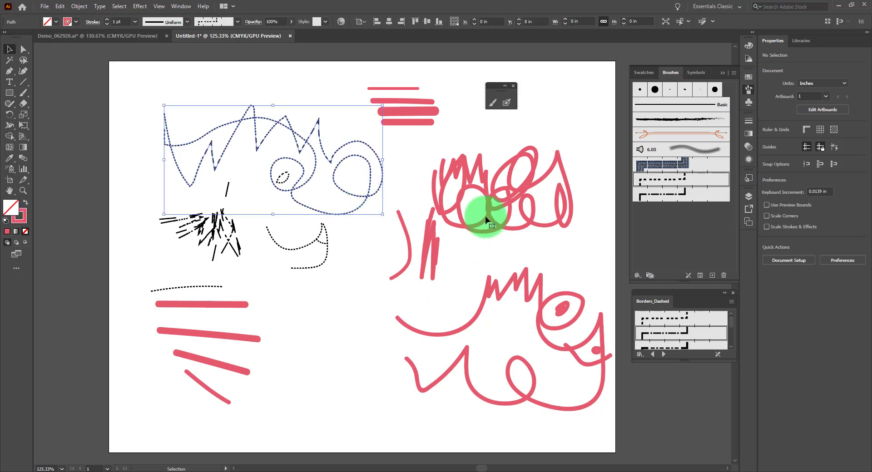
Build a large filled Blob Brush shape below the stripes, then switch to Outline view
{"action": "left_click", "coordinate": [500, 195]}
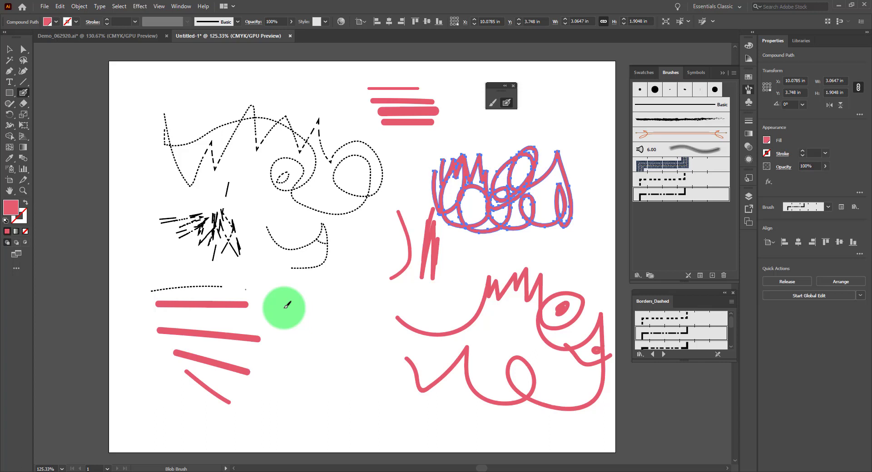
{"action": "mouse_move", "coordinate": [312, 316]}
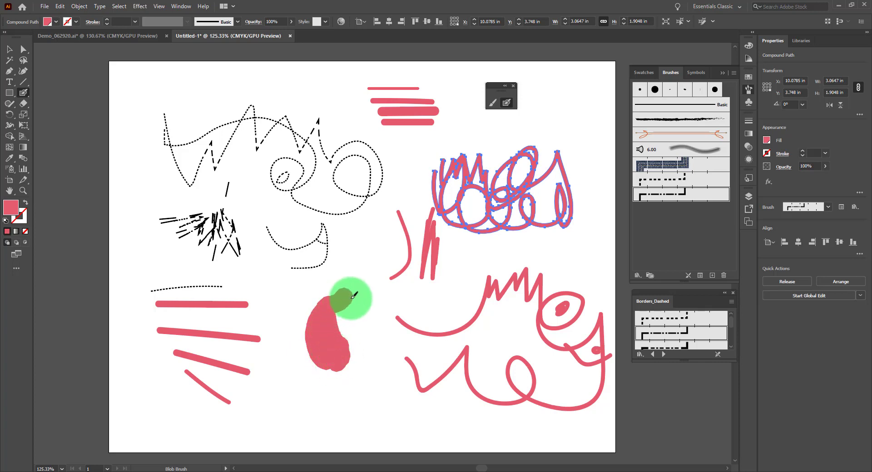
{"action": "left_click_drag", "start_coordinate": [353, 297], "coordinate": [354, 328]}
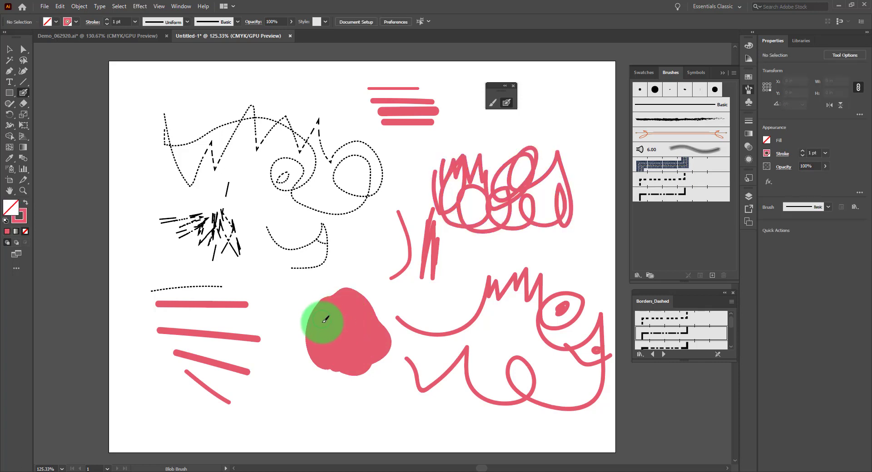
{"action": "left_click_drag", "start_coordinate": [325, 319], "coordinate": [384, 348]}
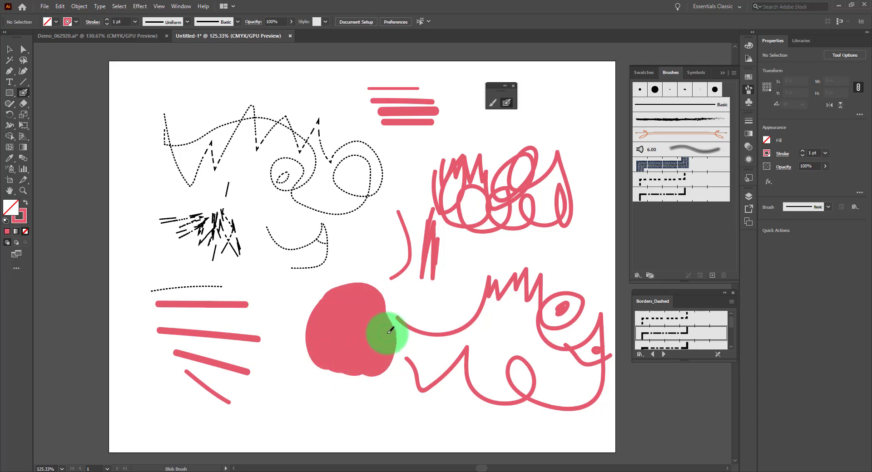
{"action": "key", "text": "ctrl+y"}
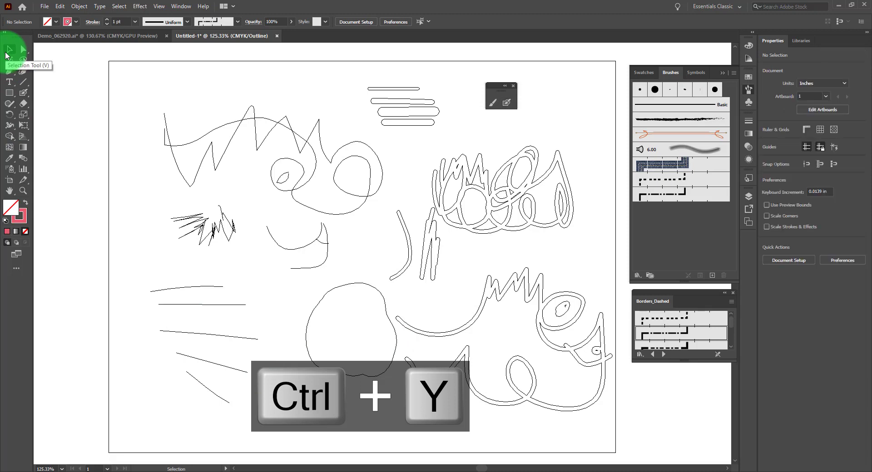
Toggle Ctrl+Y back to Preview so the dotted strokes and new blob appear filled
{"action": "key", "text": "ctrl+y"}
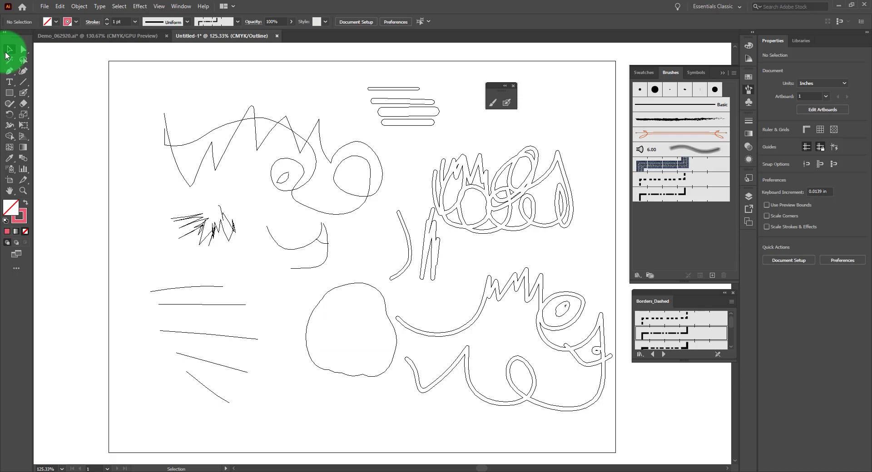
{"action": "key", "text": "ctrl+y"}
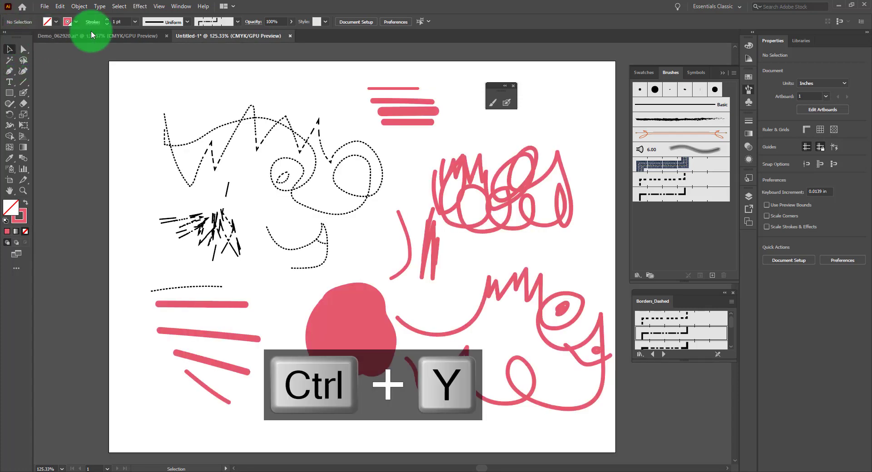